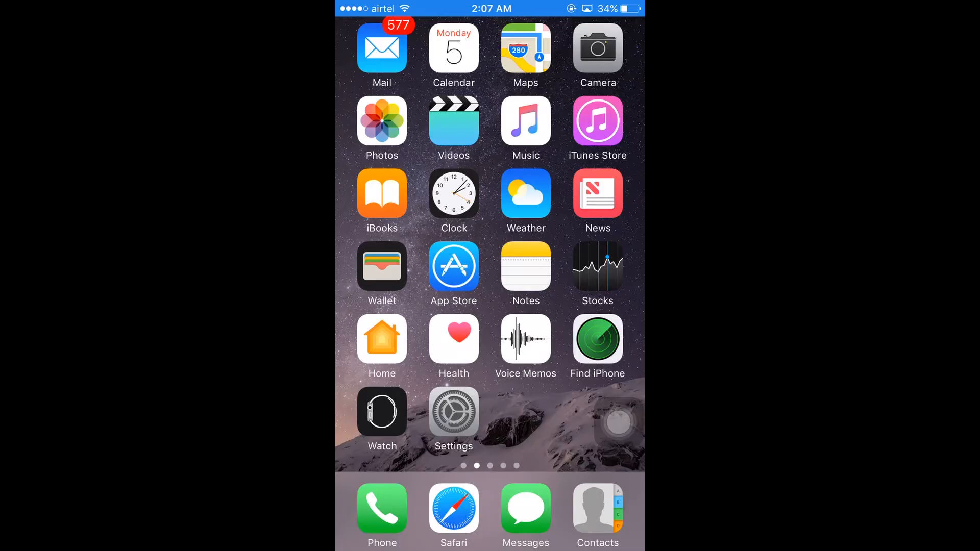
Open the Settings app and go to its Cellular page
{"action": "left_click", "coordinate": [453, 418]}
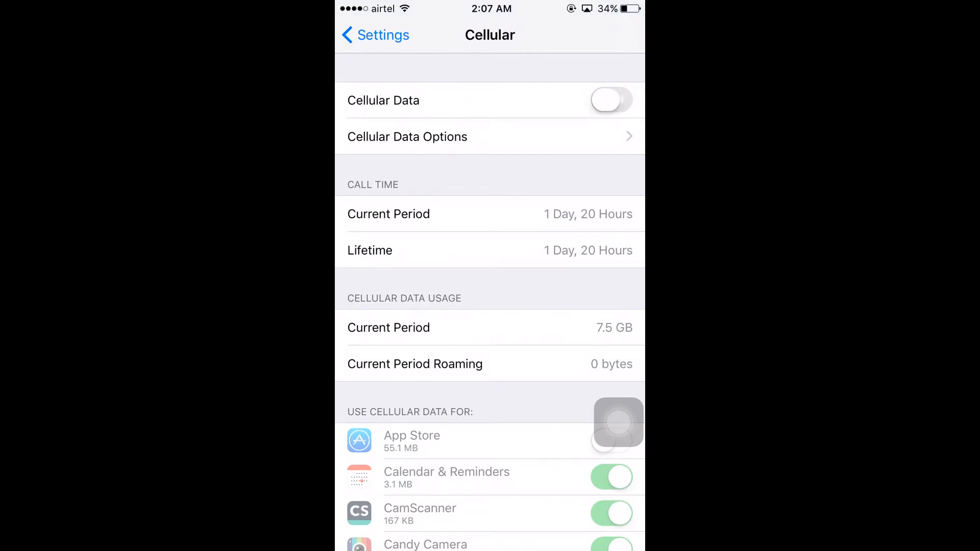
Open the Cellular Data Network page under Cellular Data Options
{"action": "left_click", "coordinate": [612, 101]}
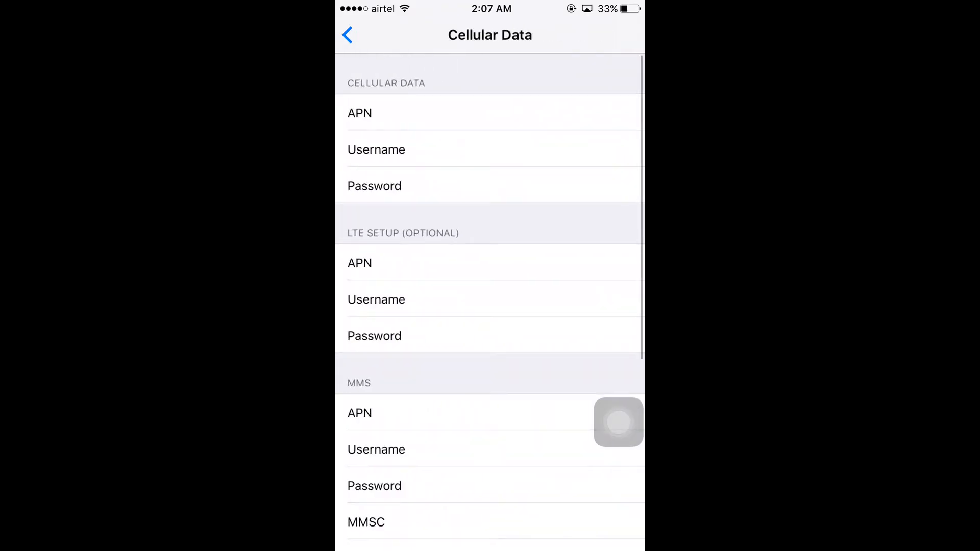
Scroll down to the Personal Hotspot section and enter 'iphone' as its APN
{"action": "scroll", "scroll_direction": "down", "scroll_amount": 3}
{"action": "type", "text": "iphone"}
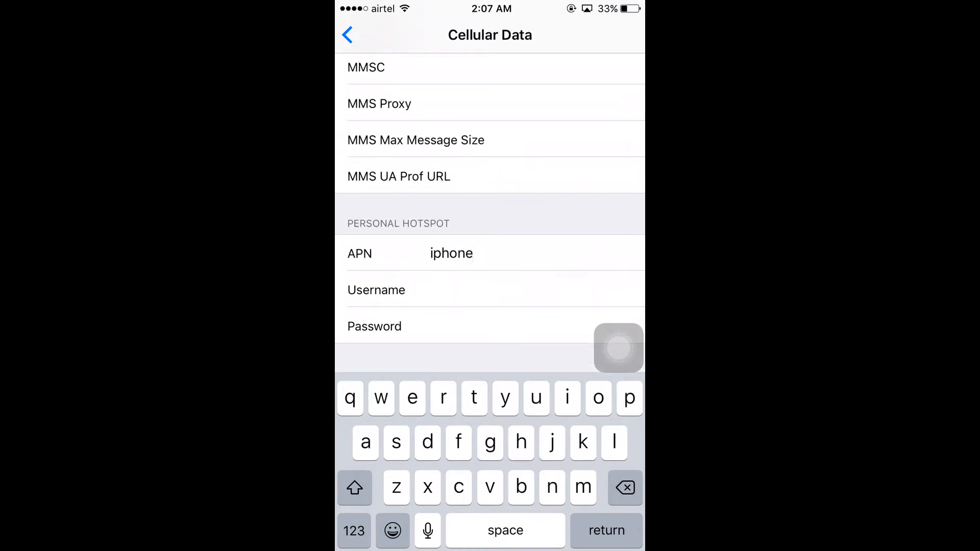
Set hotspot APN to 'iphone6s', username 'iphone', enter a password, and return to Settings
{"action": "left_click", "coordinate": [354, 531]}
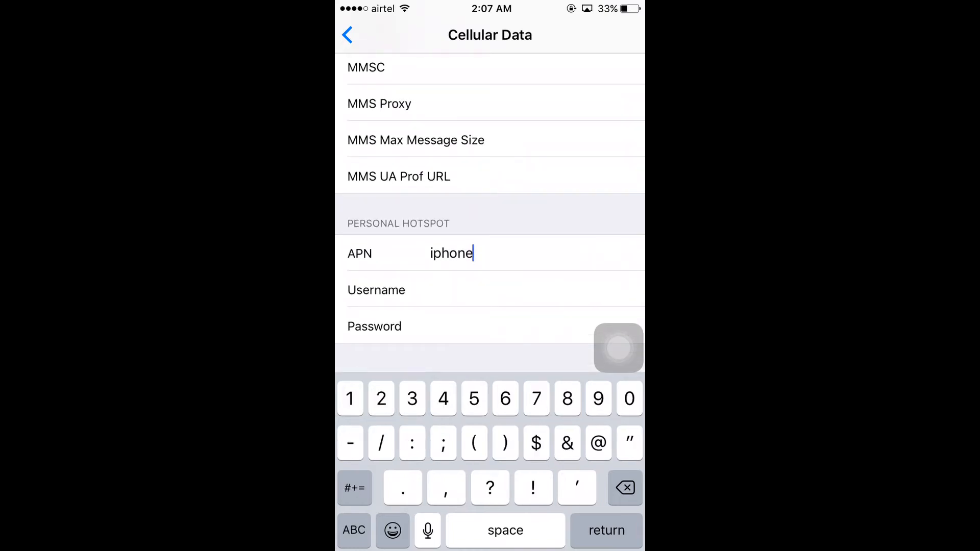
{"action": "type", "text": "6s"}
{"action": "left_click", "coordinate": [534, 290]}
{"action": "type", "text": "iph"}
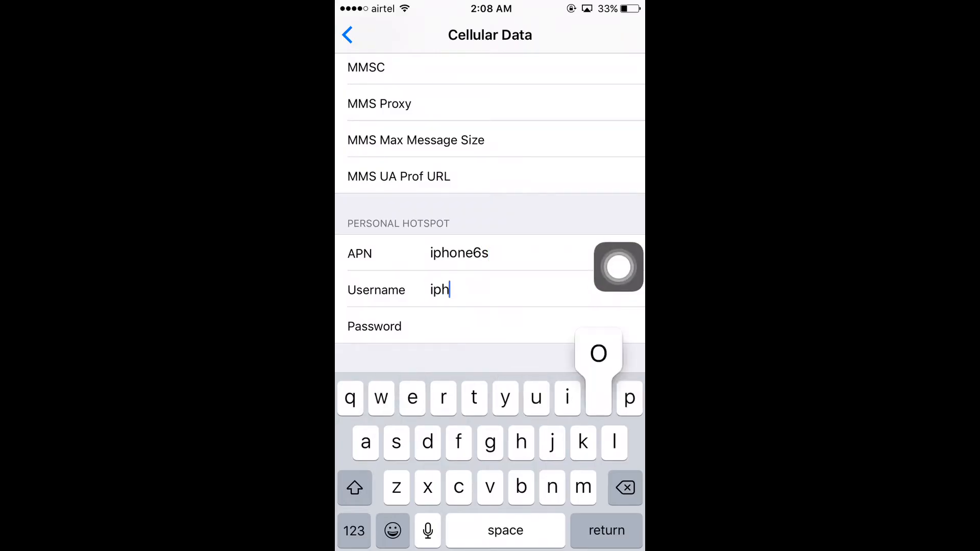
{"action": "left_click", "coordinate": [597, 398]}
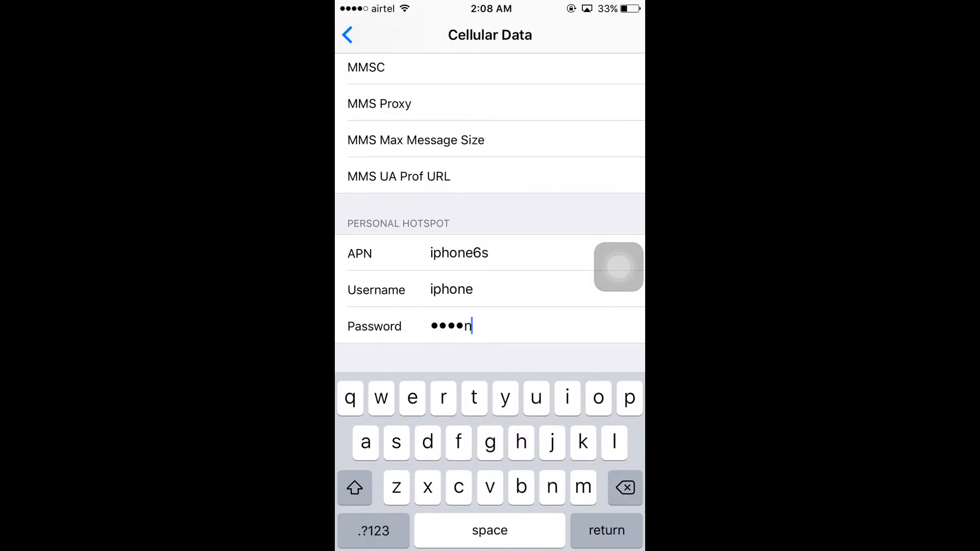
{"action": "type", "text": "3"}
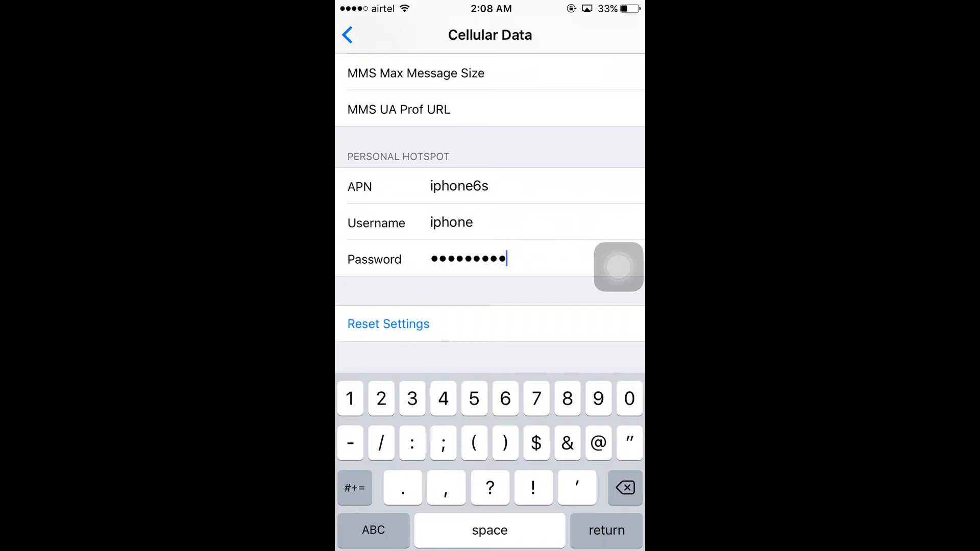
{"action": "left_click", "coordinate": [348, 35]}
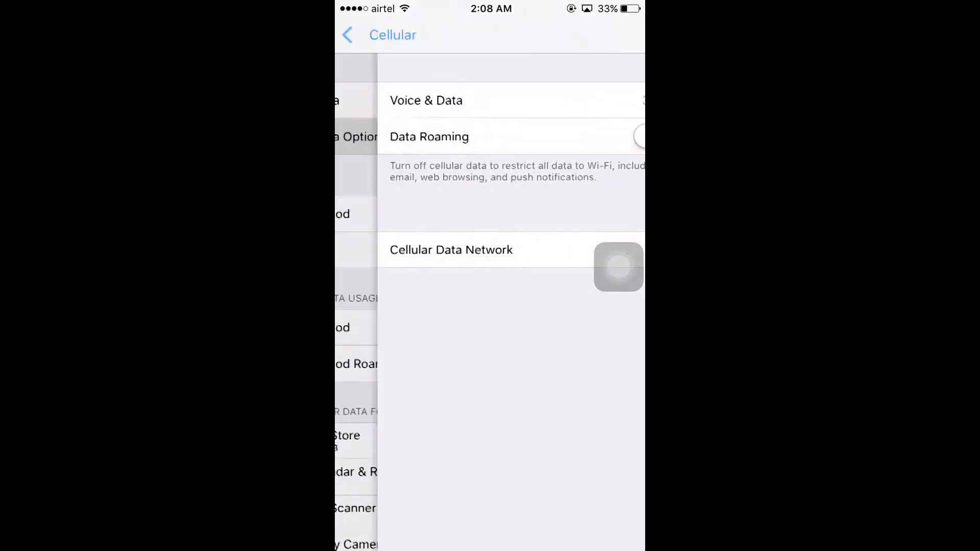
{"action": "left_click", "coordinate": [368, 34]}
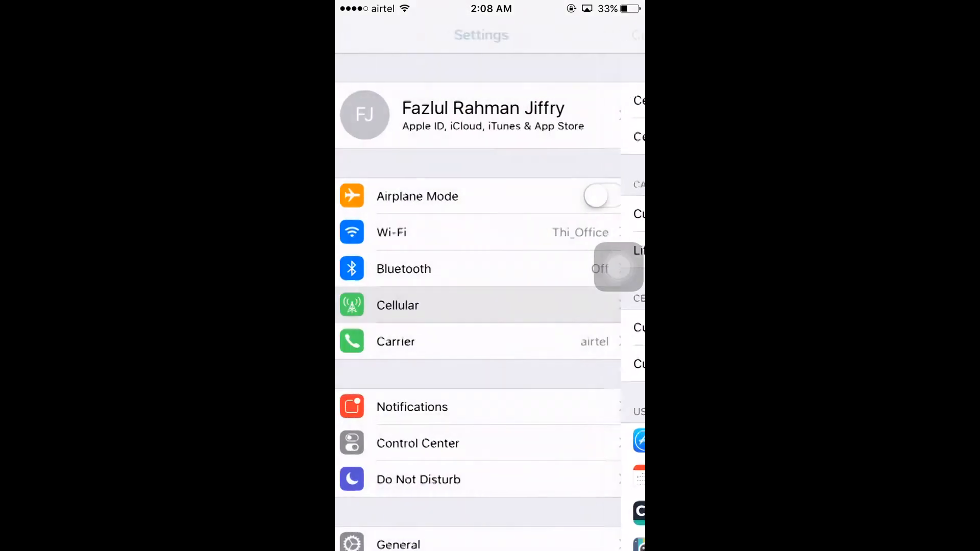